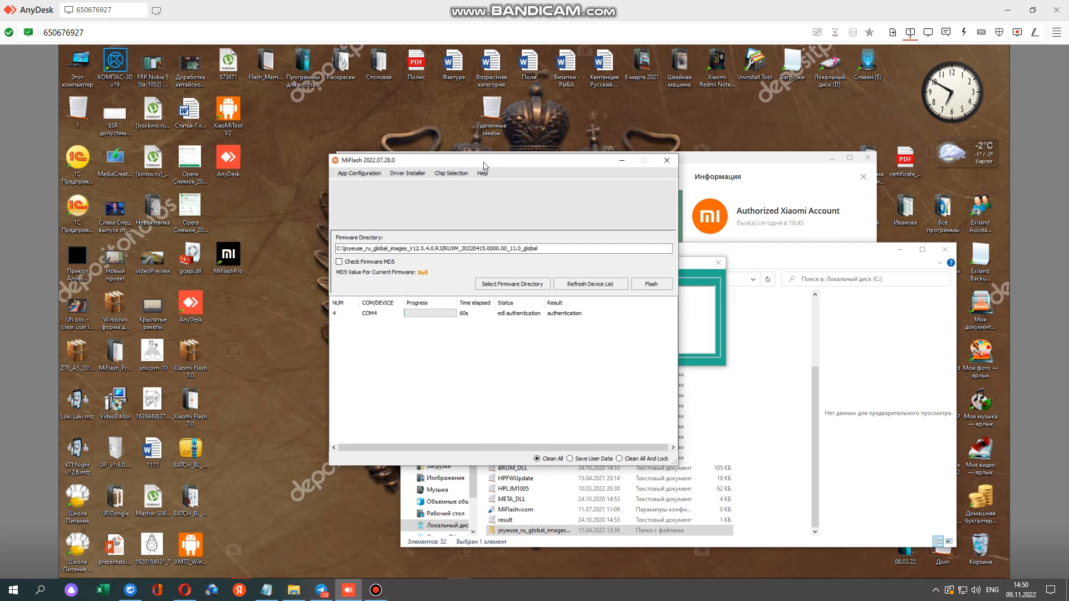
# Drag across the MiFlash window while the flash waits at EDL authentication
pyautogui.moveTo(482, 160); pyautogui.dragTo(514, 172)
pyautogui.write('На')
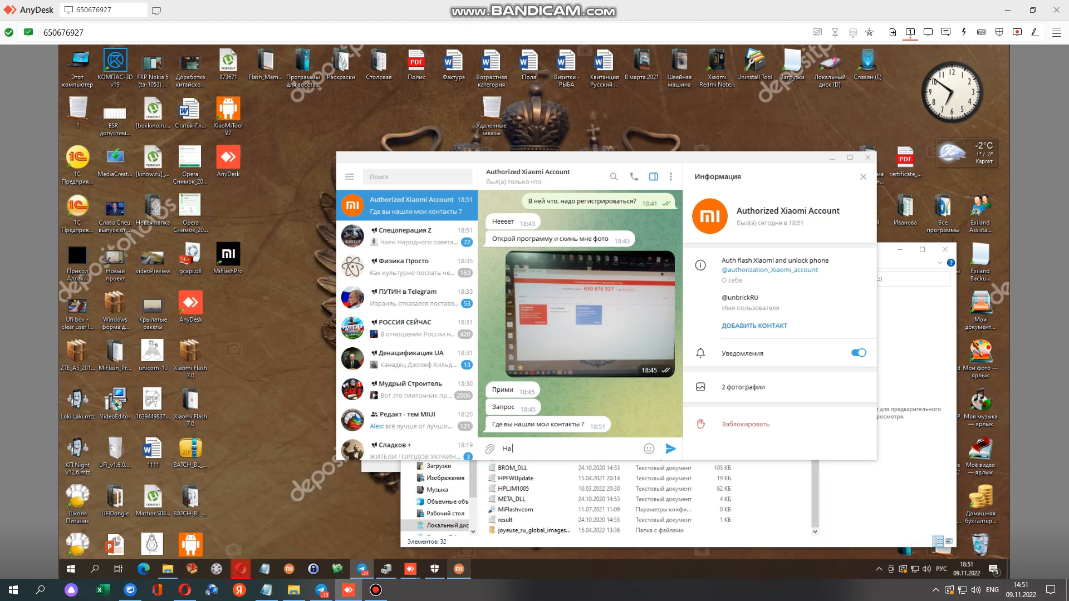
# Reply 'На Ютубе в видео' in the Authorized Xiaomi Account chat
pyautogui.write('Ют')
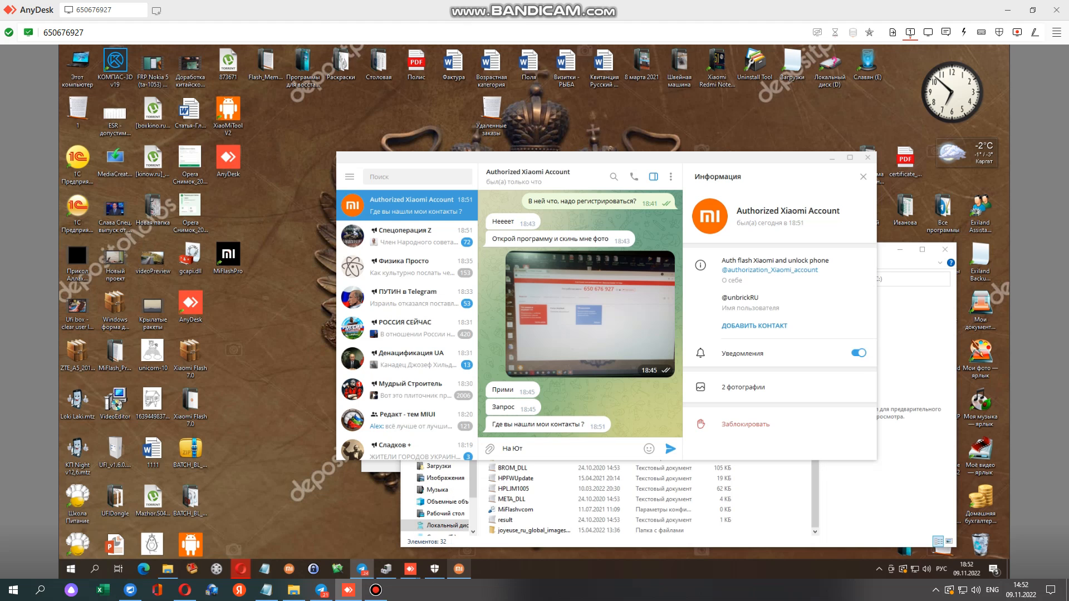
pyautogui.write('уб')
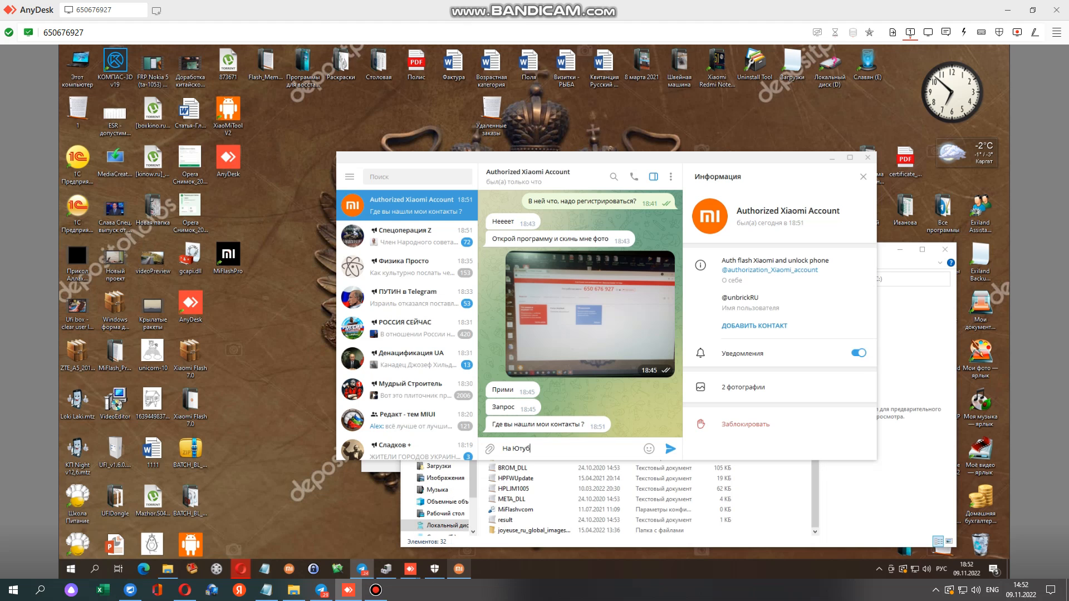
pyautogui.write('е')
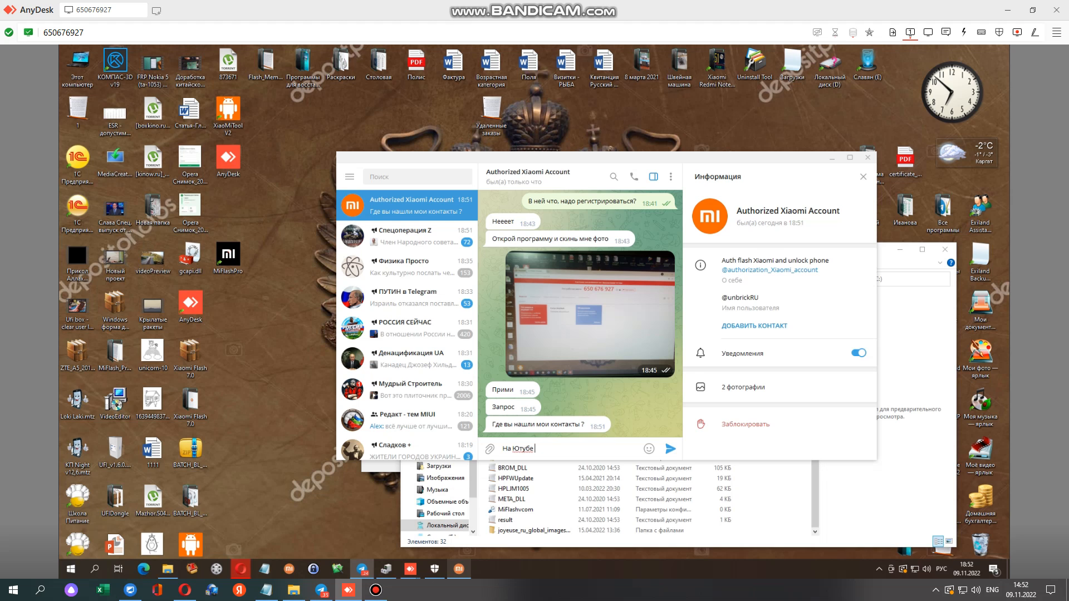
pyautogui.write('в ви')
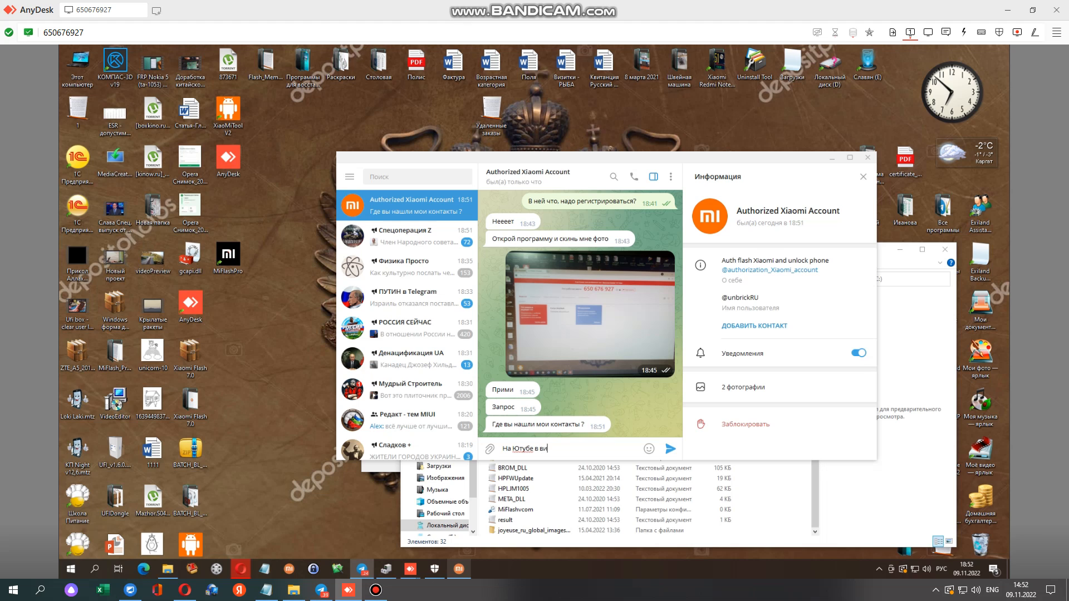
pyautogui.write('део')
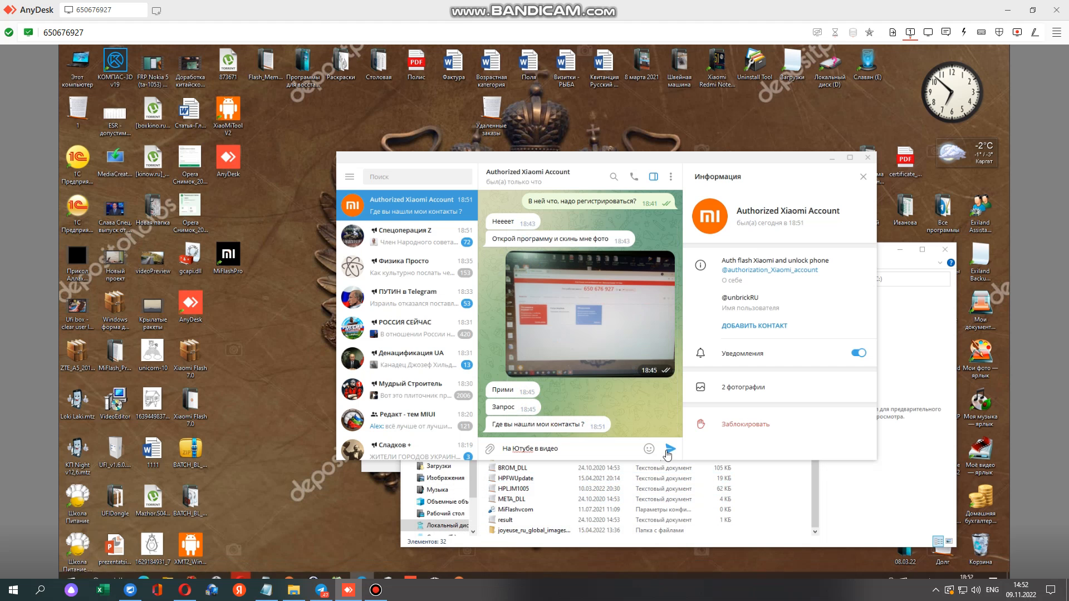
pyautogui.click(672, 449)
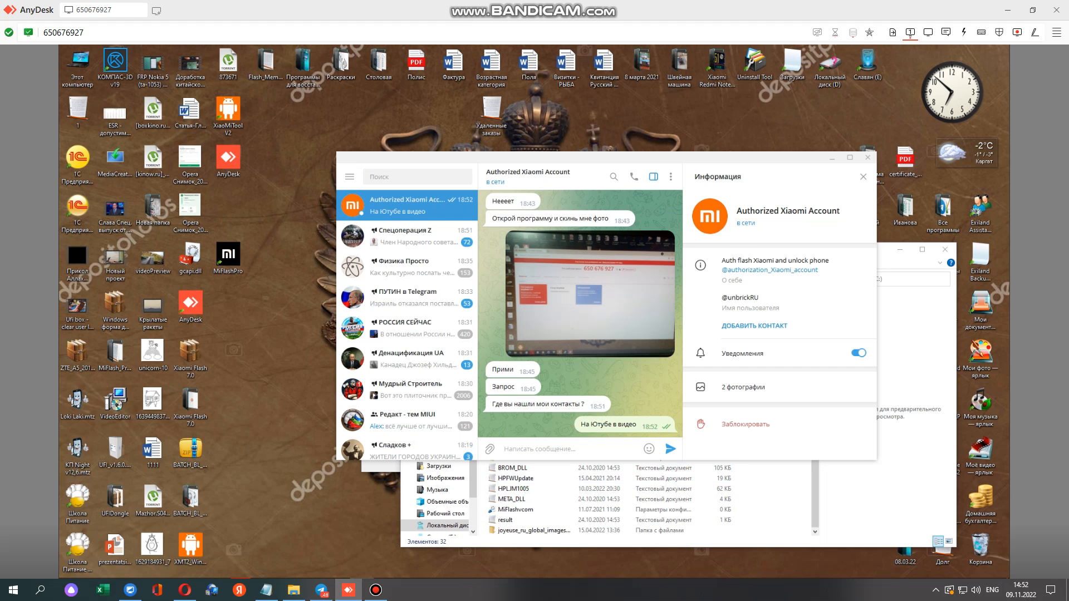